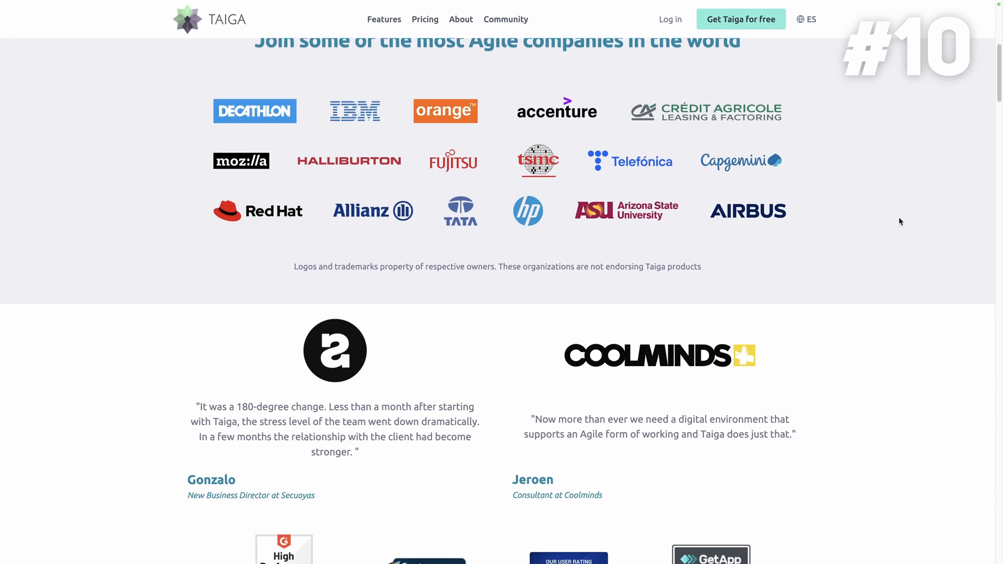
pyautogui.scroll(3)
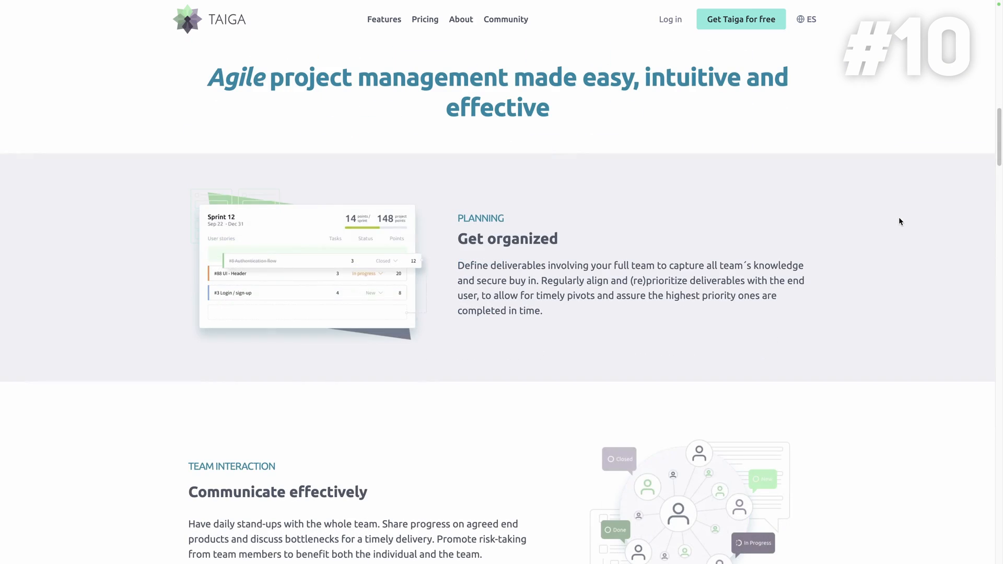
pyautogui.scroll(-3)
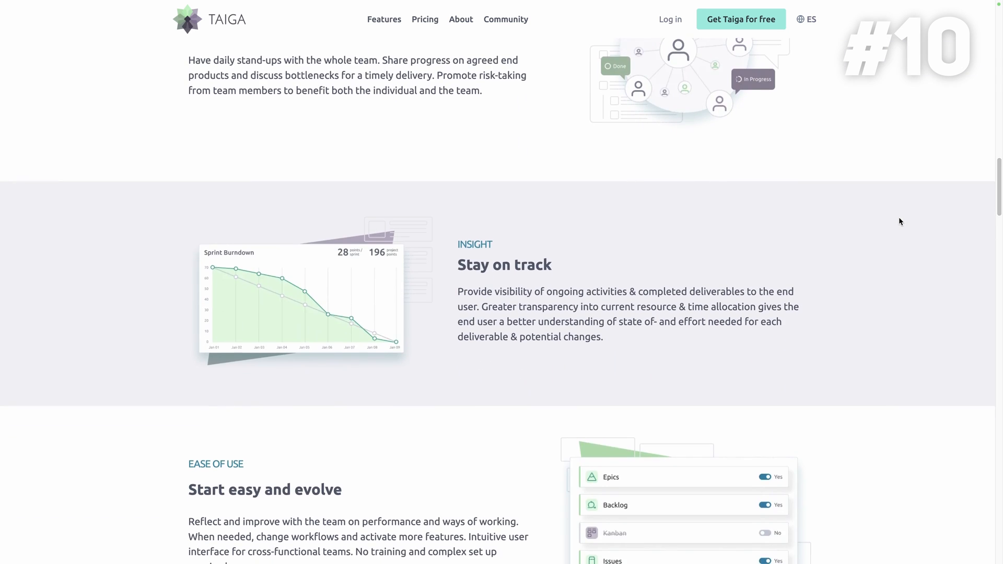
pyautogui.scroll(-3)
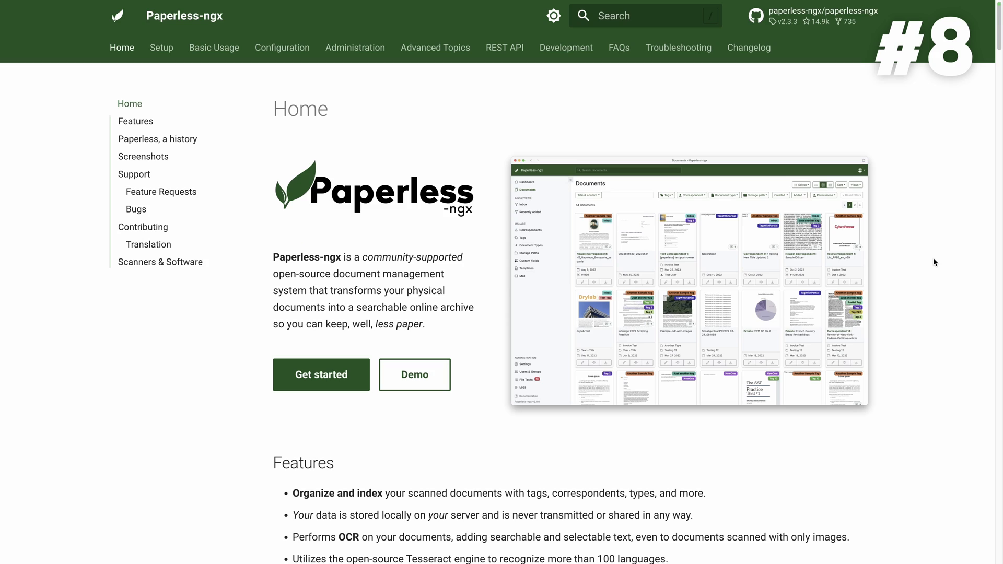
pyautogui.scroll(-3)
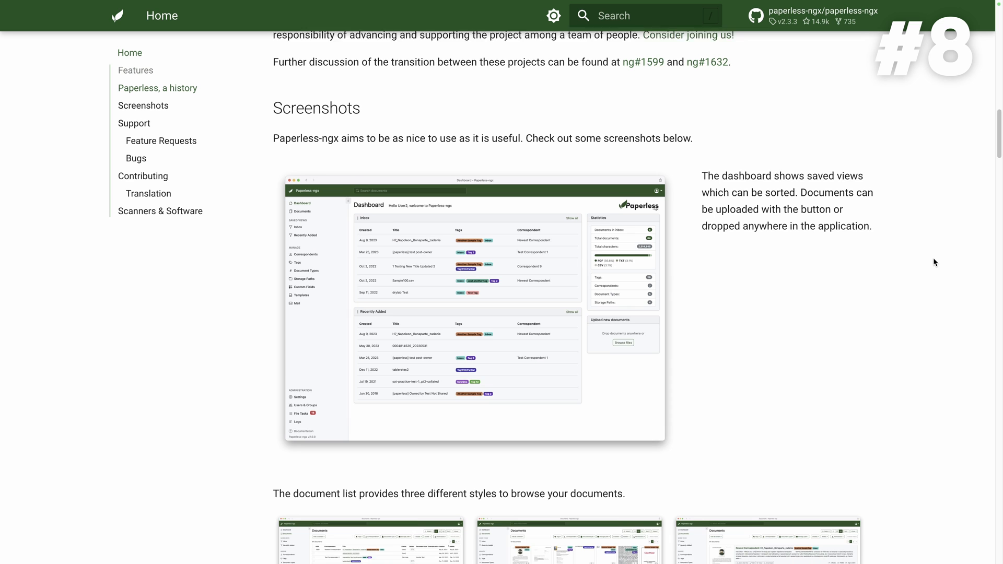
pyautogui.scroll(-3)
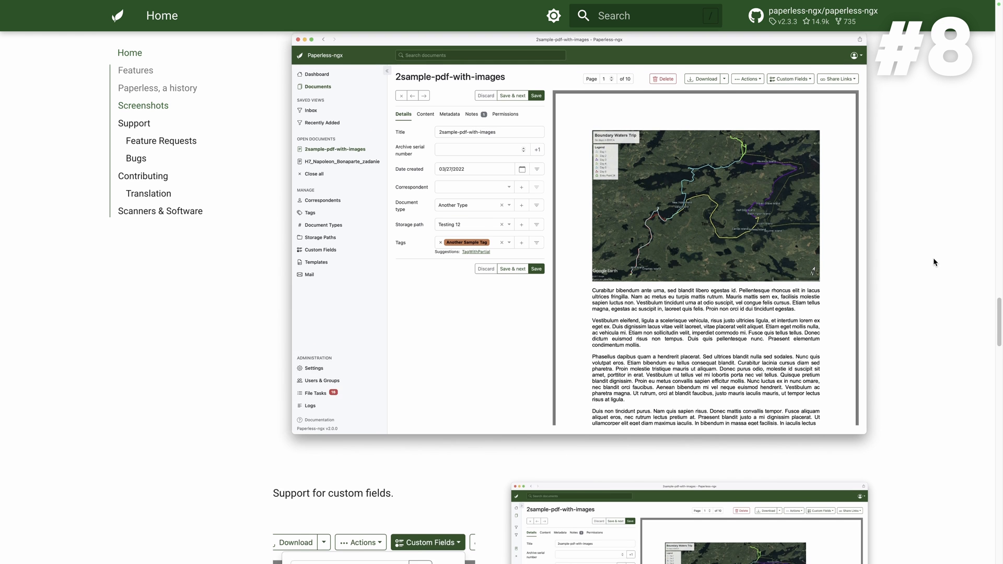
pyautogui.scroll(-3)
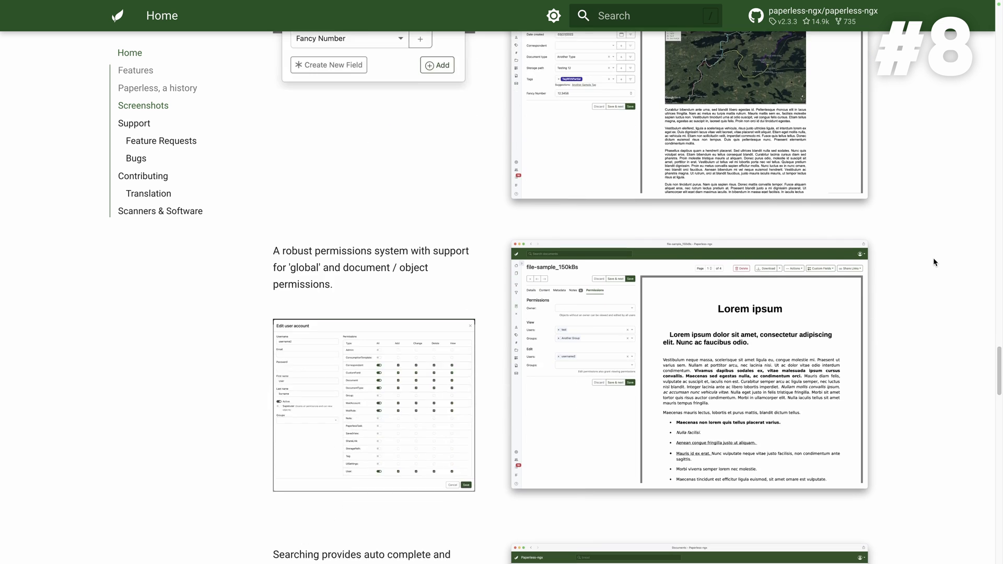
pyautogui.scroll(-3)
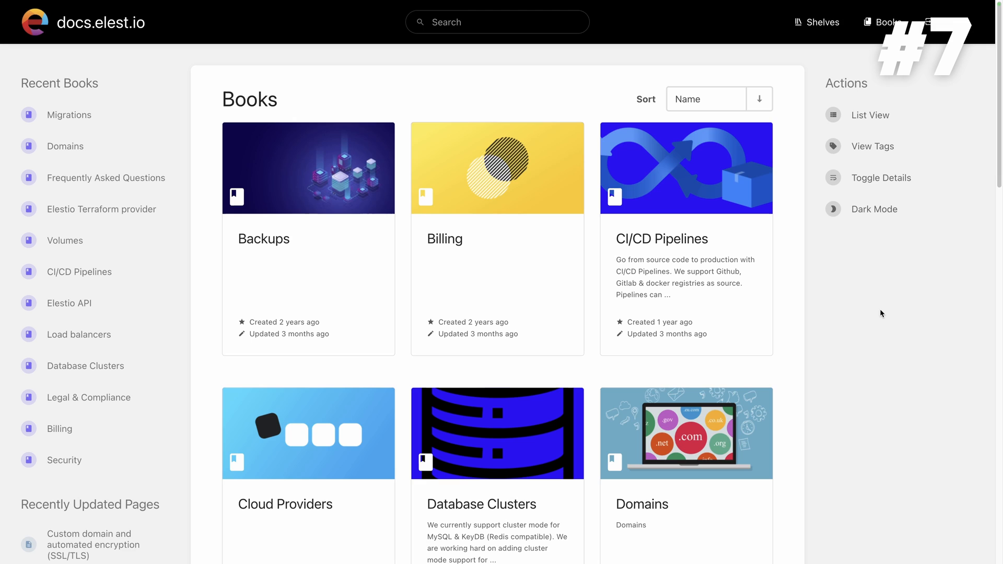
pyautogui.scroll(-3)
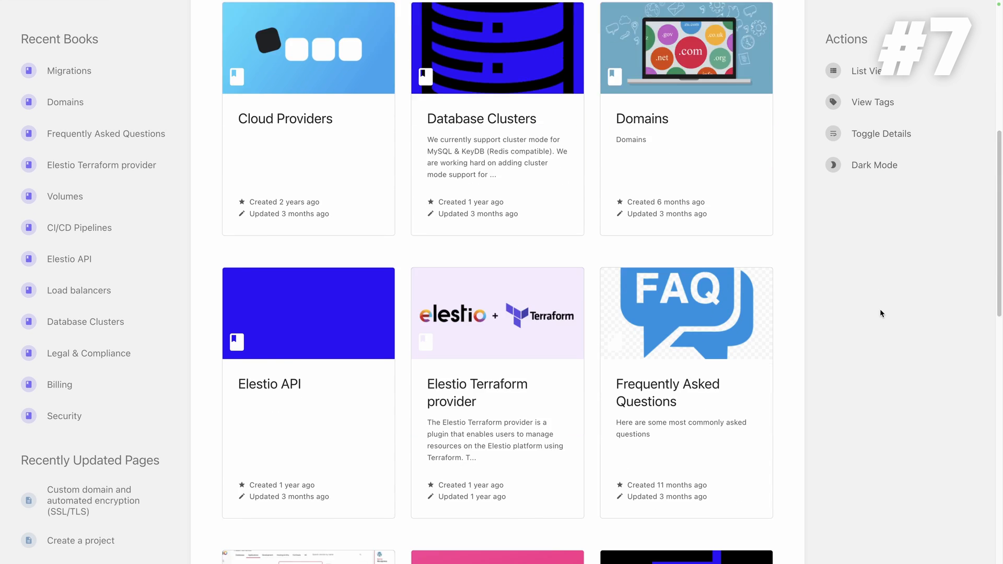
pyautogui.scroll(-3)
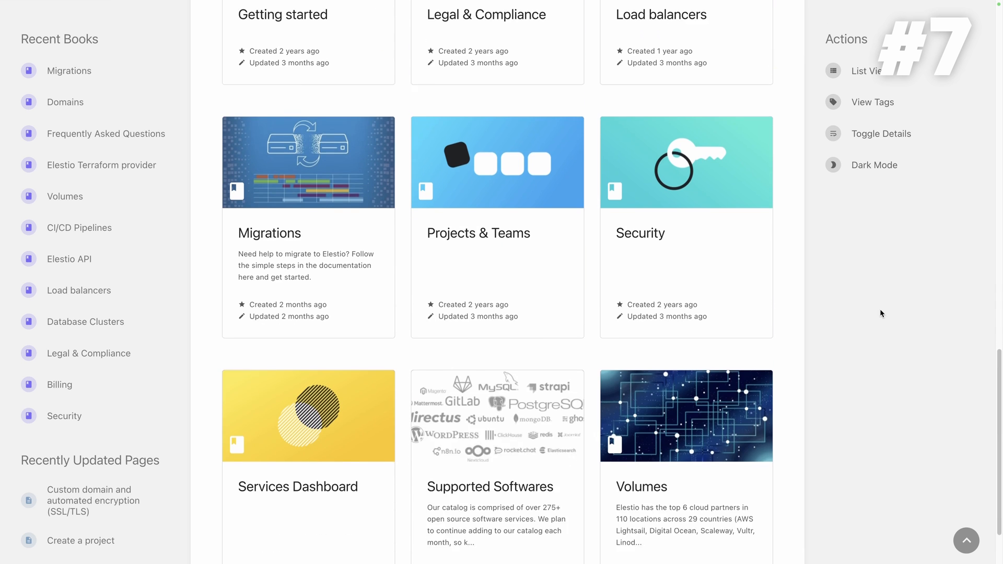
pyautogui.scroll(-3)
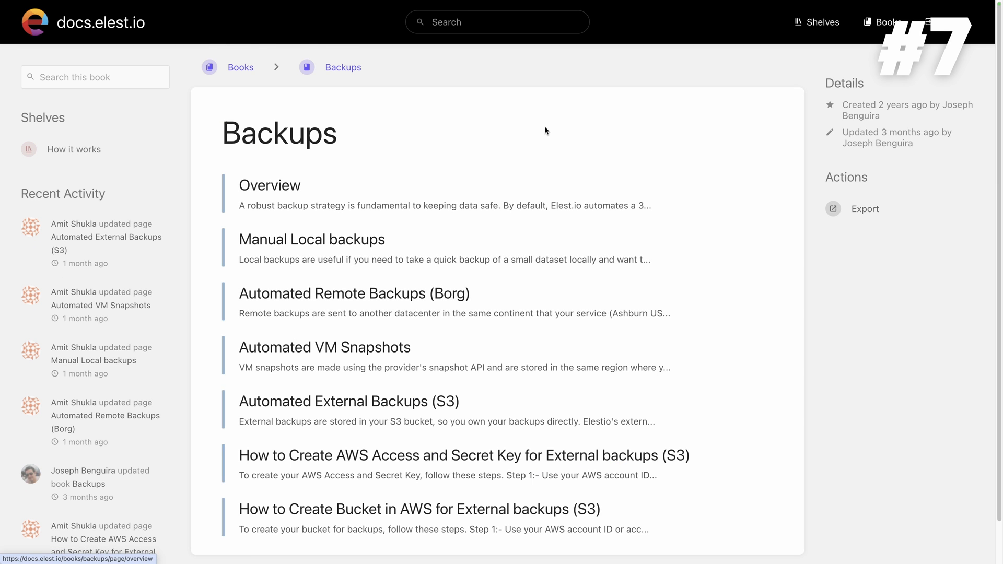
pyautogui.moveTo(496, 254)
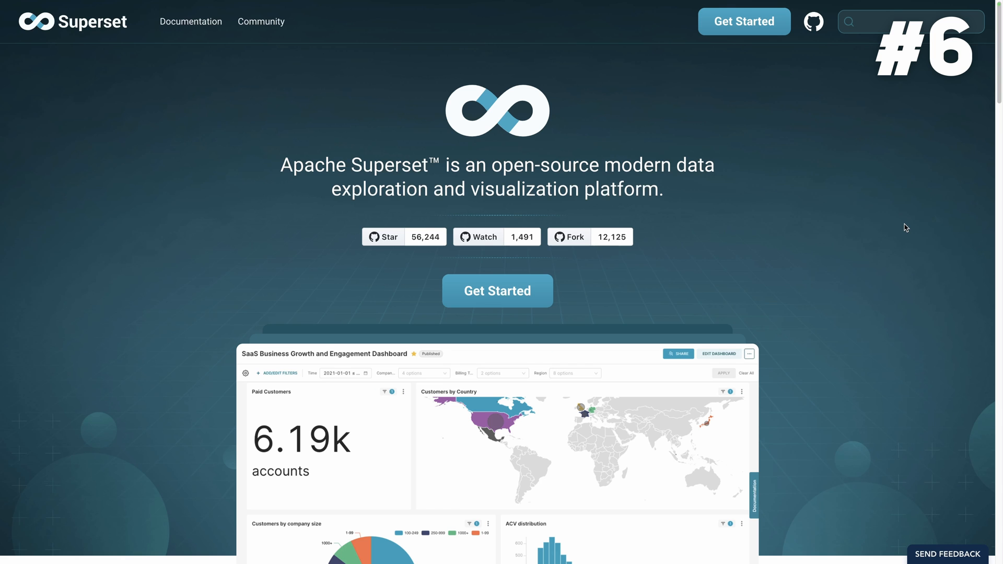
pyautogui.scroll(-3)
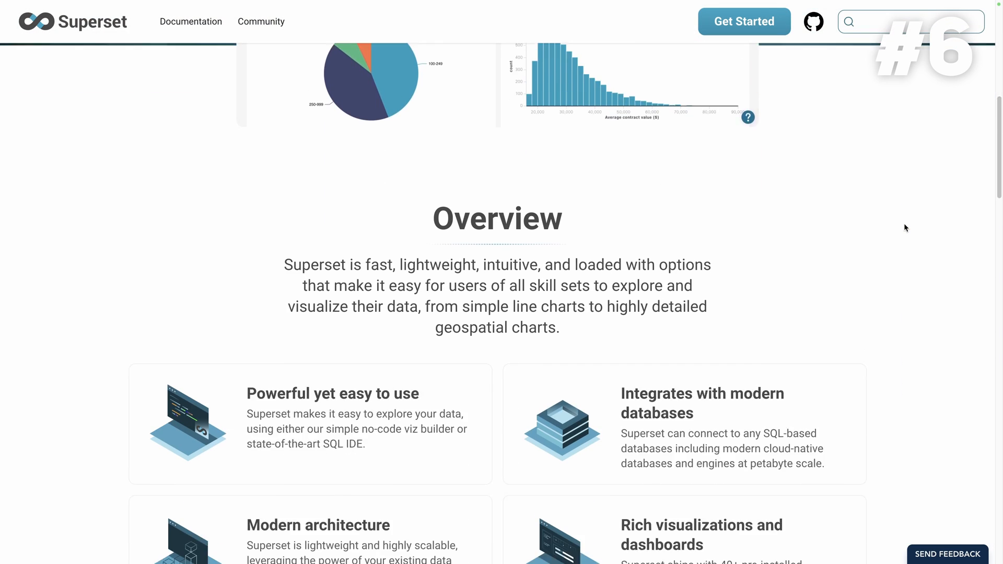
pyautogui.scroll(-3)
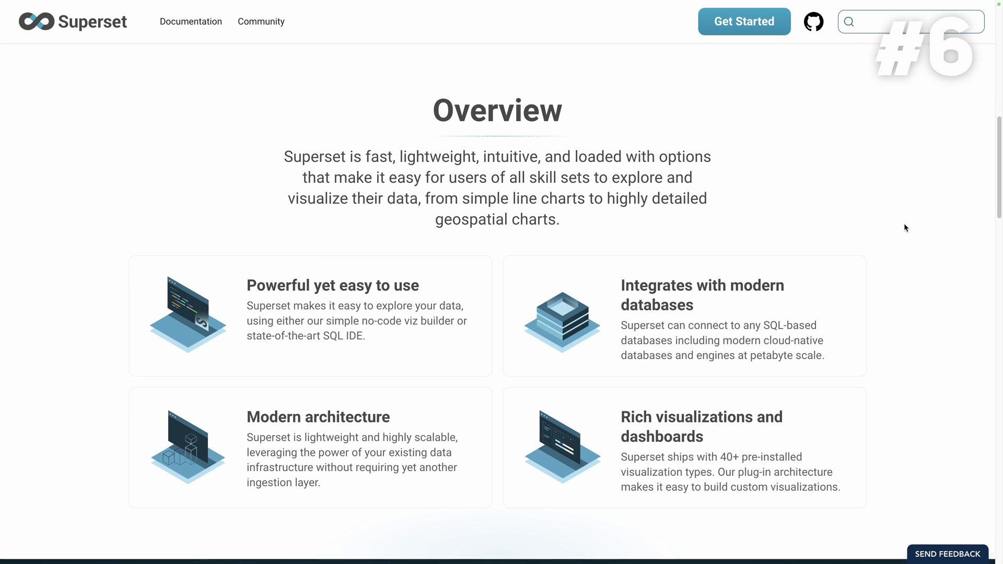
pyautogui.scroll(-3)
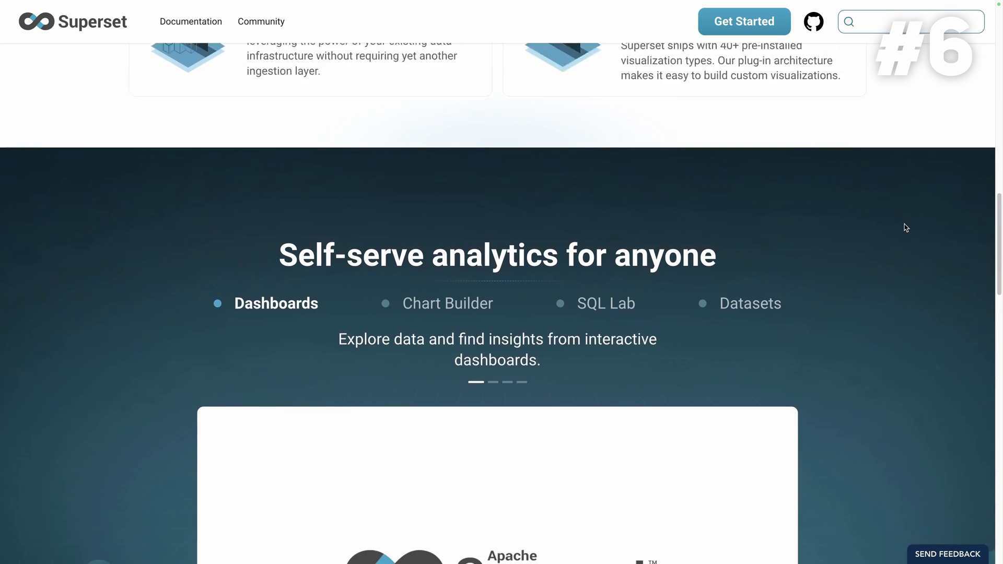
pyautogui.scroll(-3)
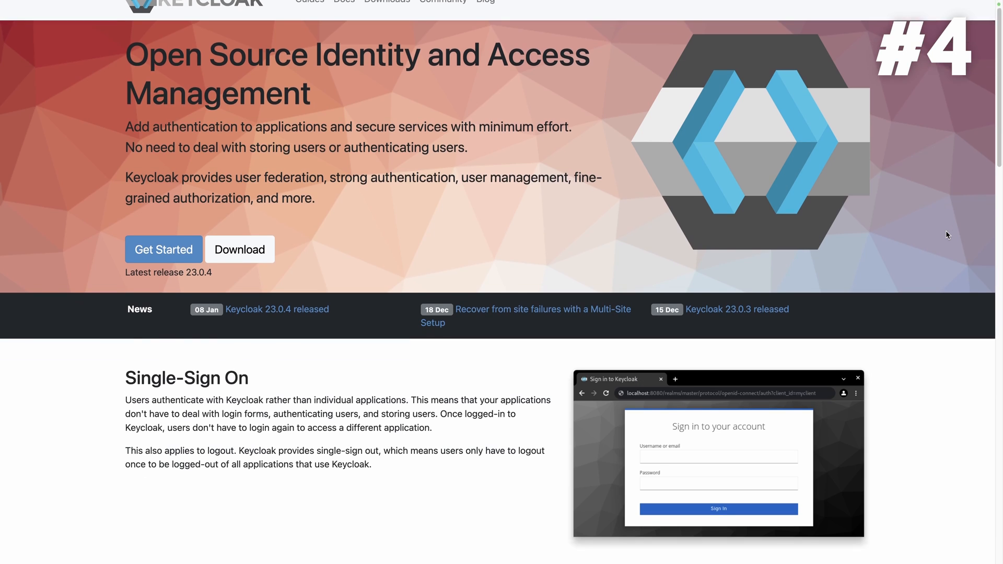
pyautogui.scroll(-3)
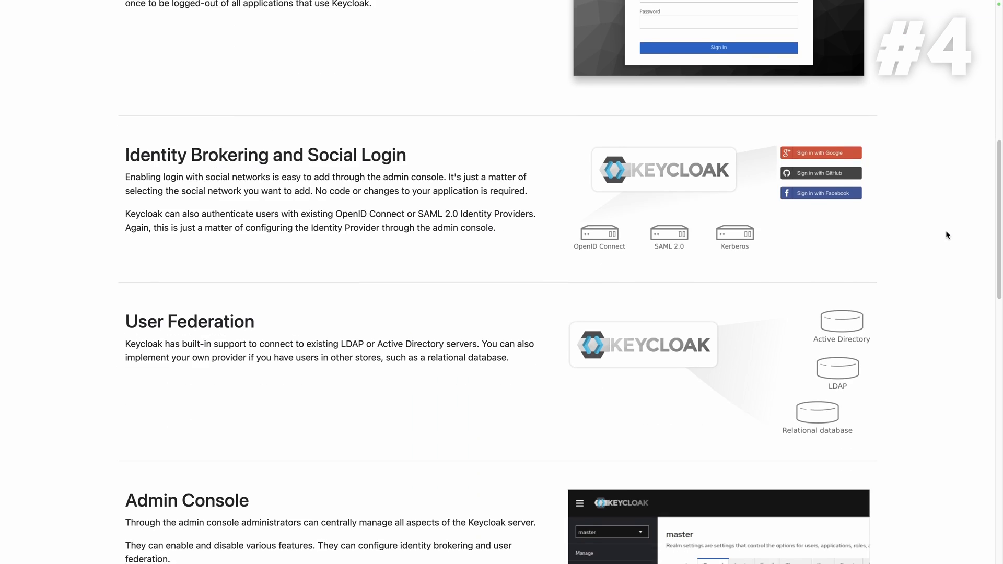
pyautogui.scroll(-3)
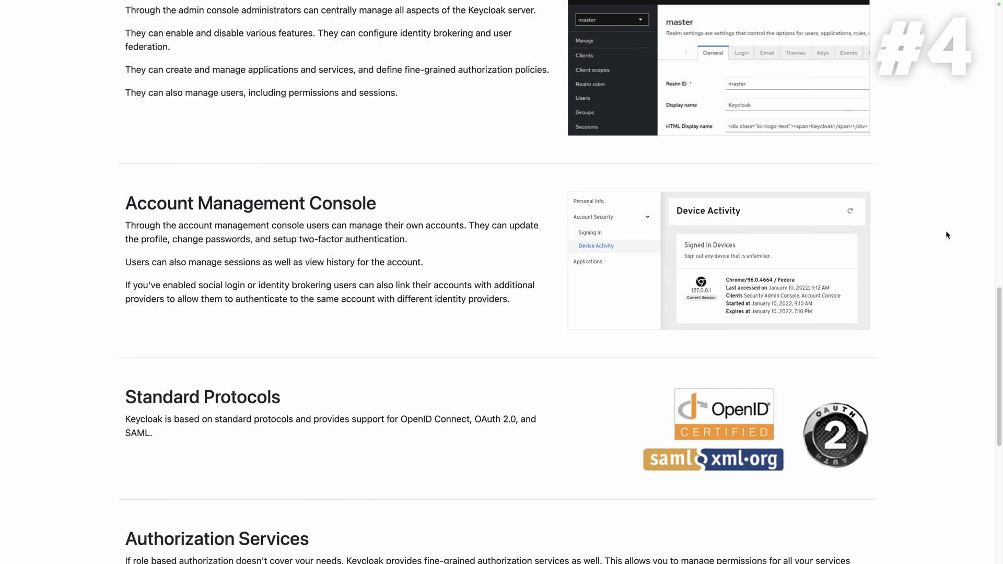
pyautogui.scroll(-3)
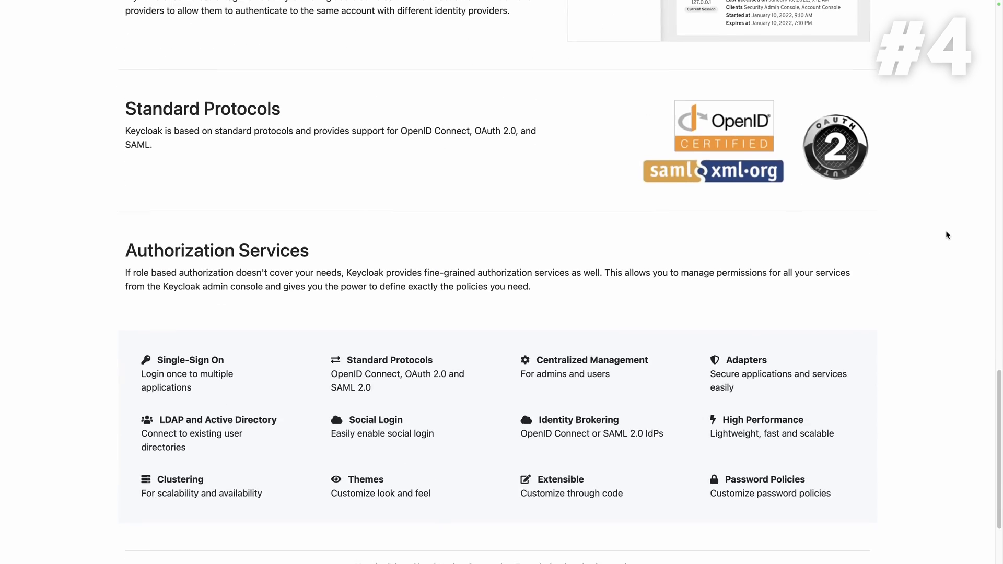
pyautogui.scroll(-3)
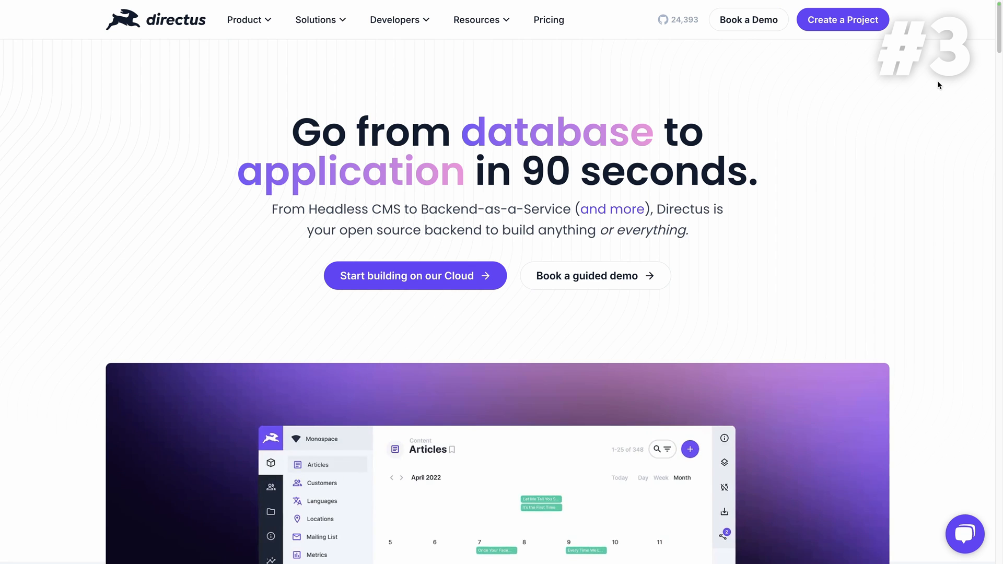
pyautogui.scroll(-3)
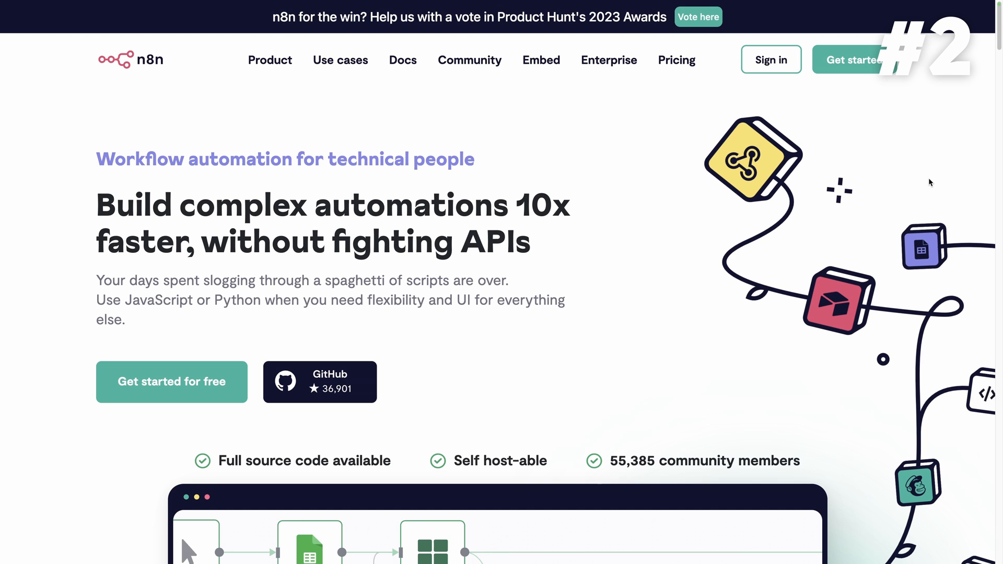
pyautogui.scroll(-3)
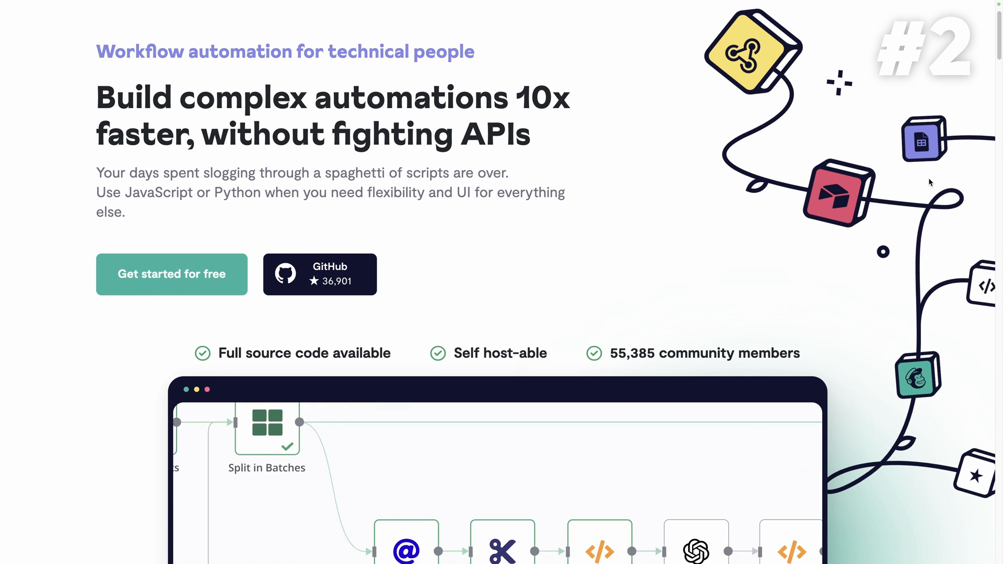
pyautogui.scroll(-3)
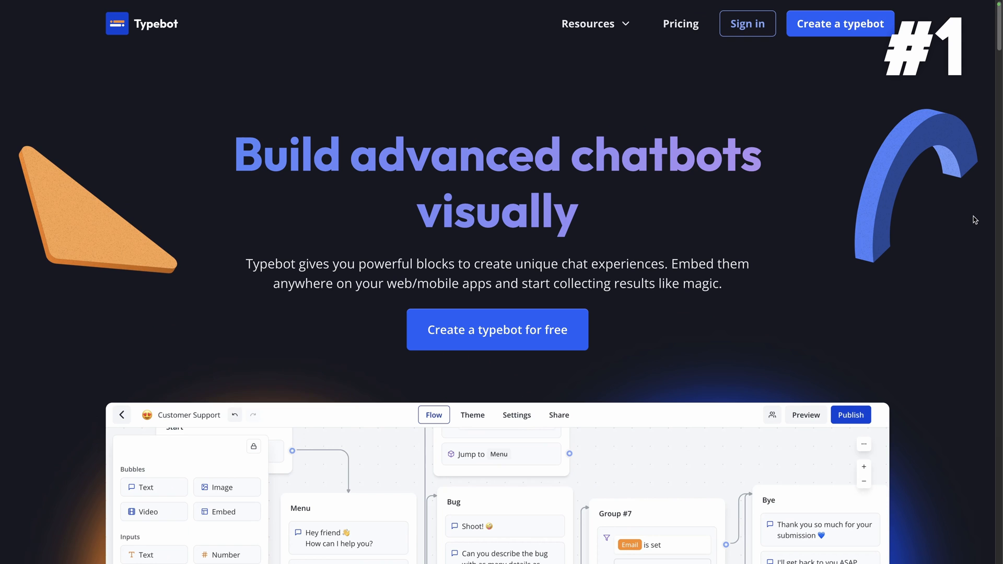
pyautogui.scroll(-3)
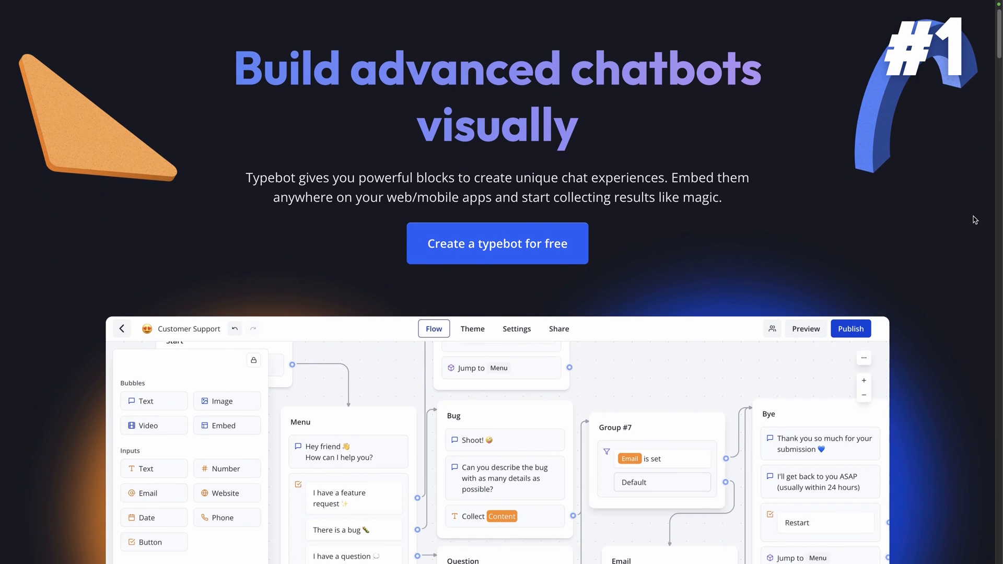
pyautogui.scroll(-3)
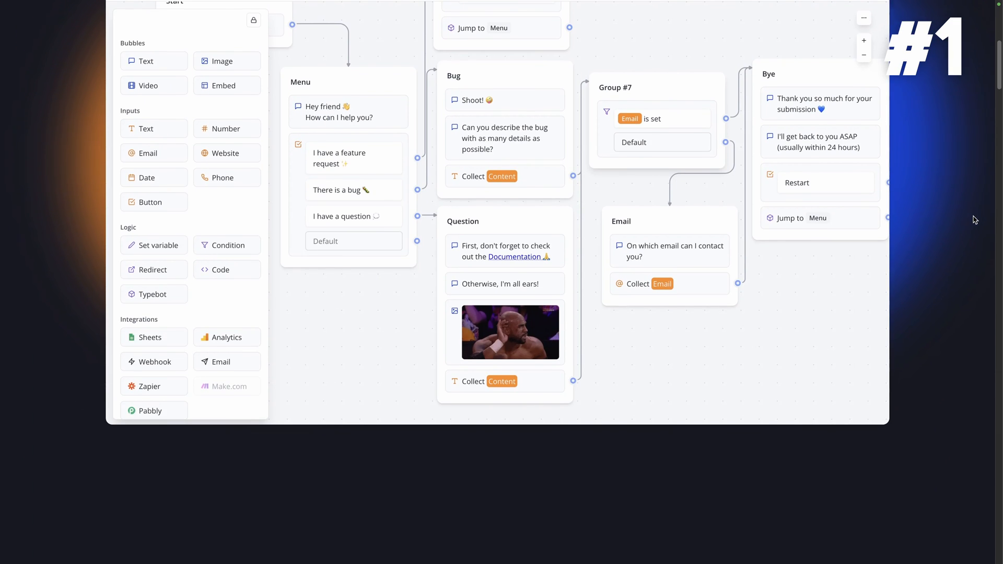